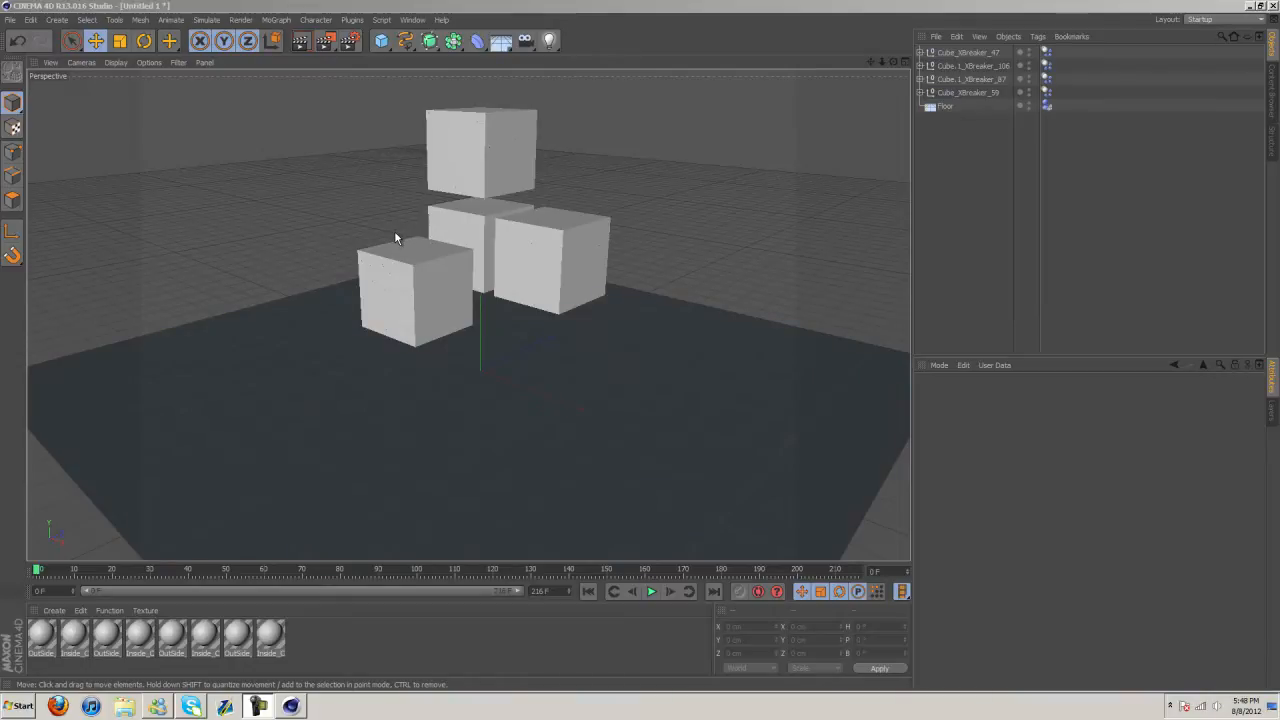
Play the four cubes shattering across the floor, then stop and return to frame zero.
{"action": "left_click", "coordinate": [944, 106]}
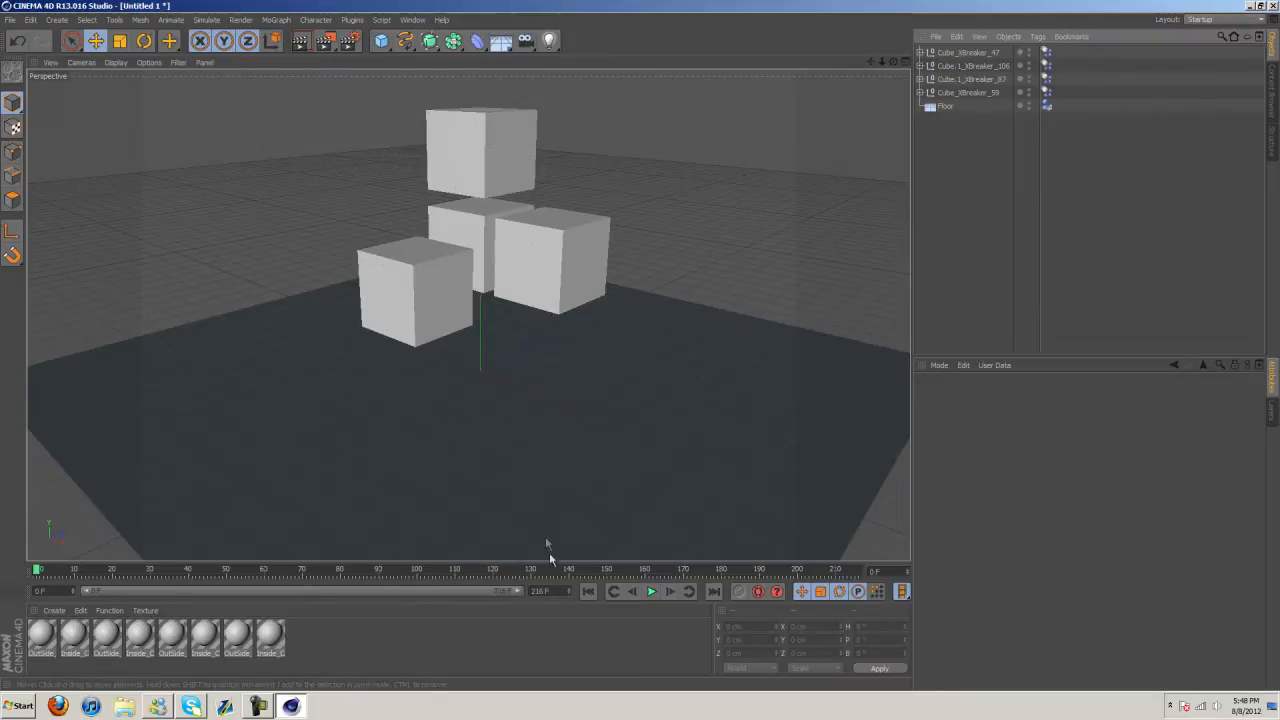
{"action": "mouse_move", "coordinate": [652, 592]}
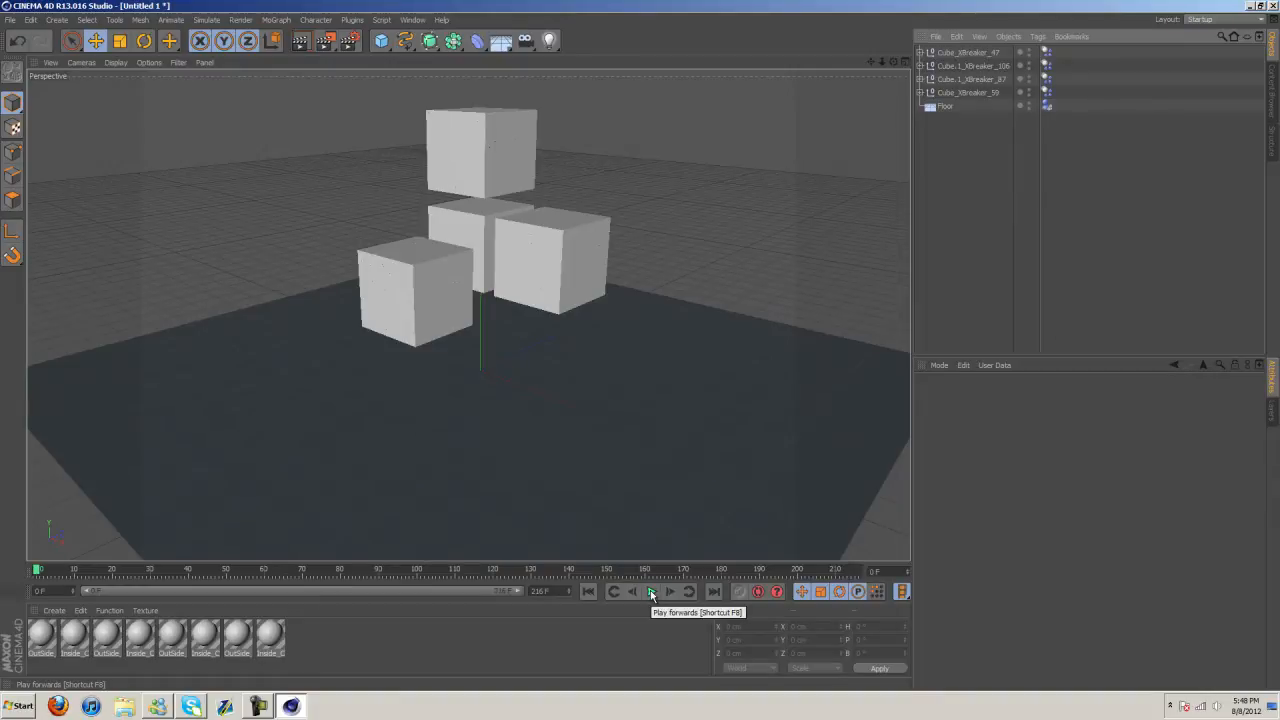
{"action": "left_click", "coordinate": [652, 592]}
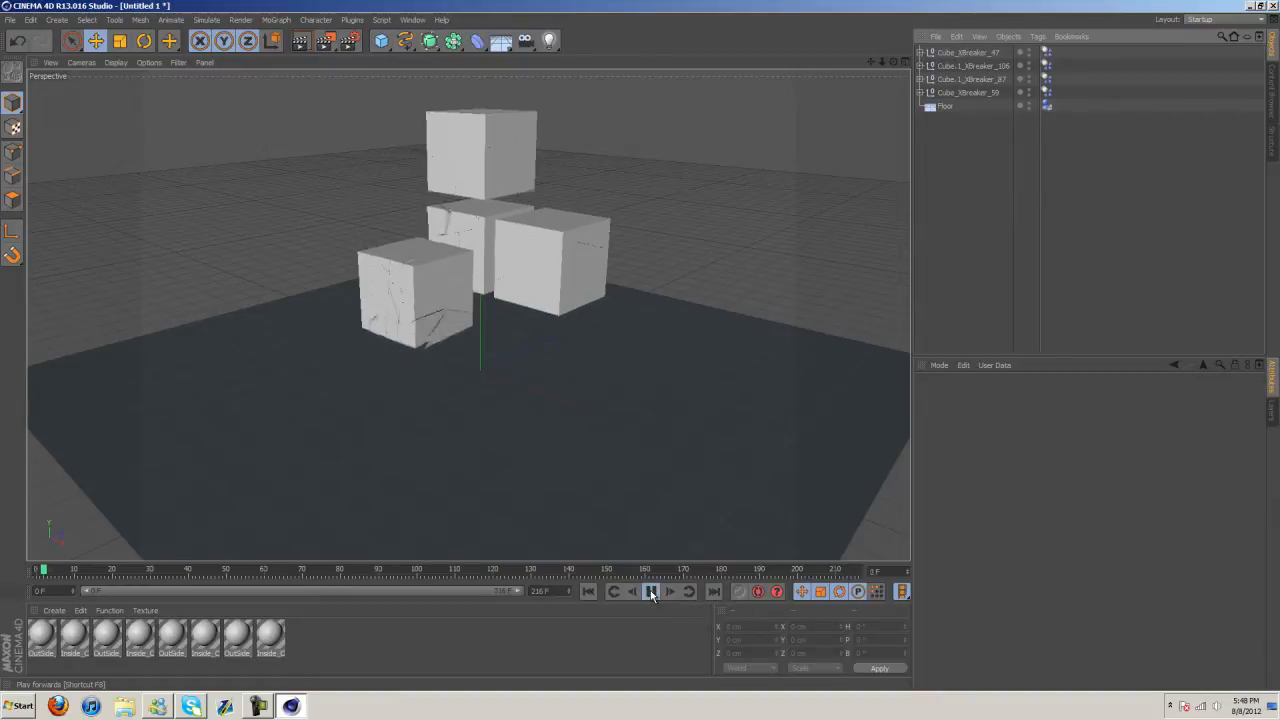
{"action": "left_click", "coordinate": [652, 592]}
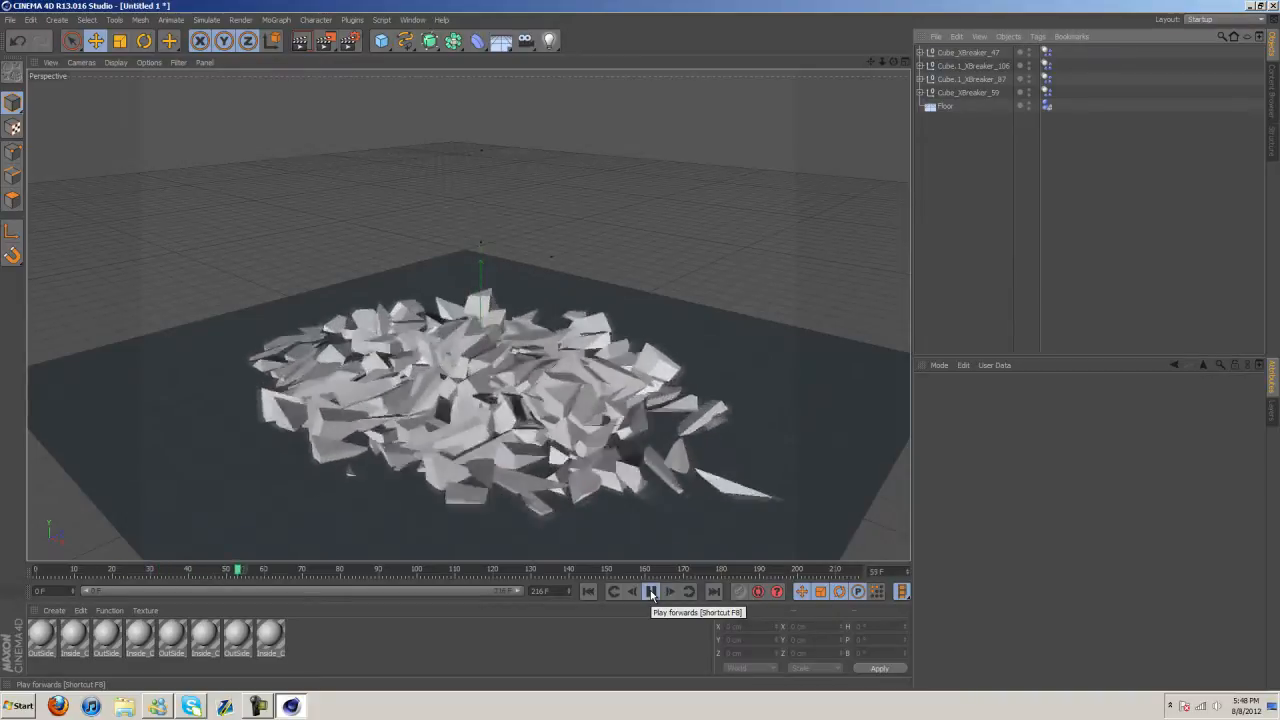
{"action": "left_click", "coordinate": [652, 592]}
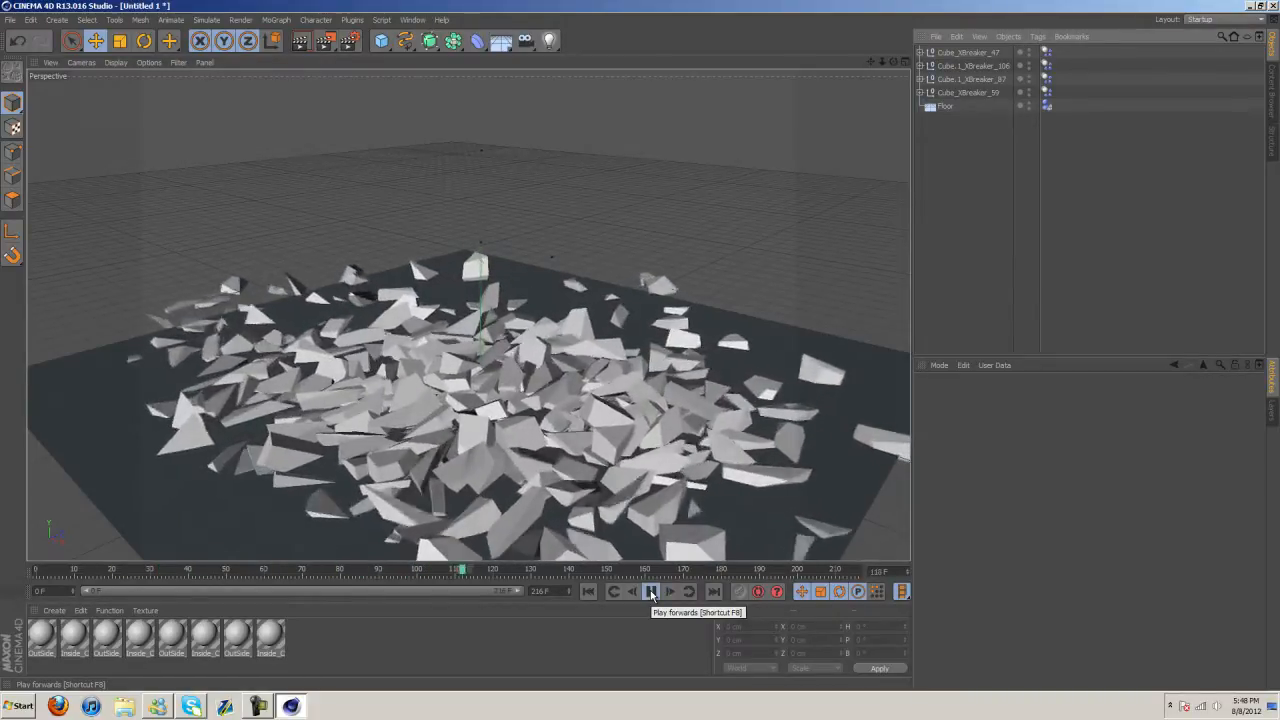
{"action": "left_click", "coordinate": [646, 592]}
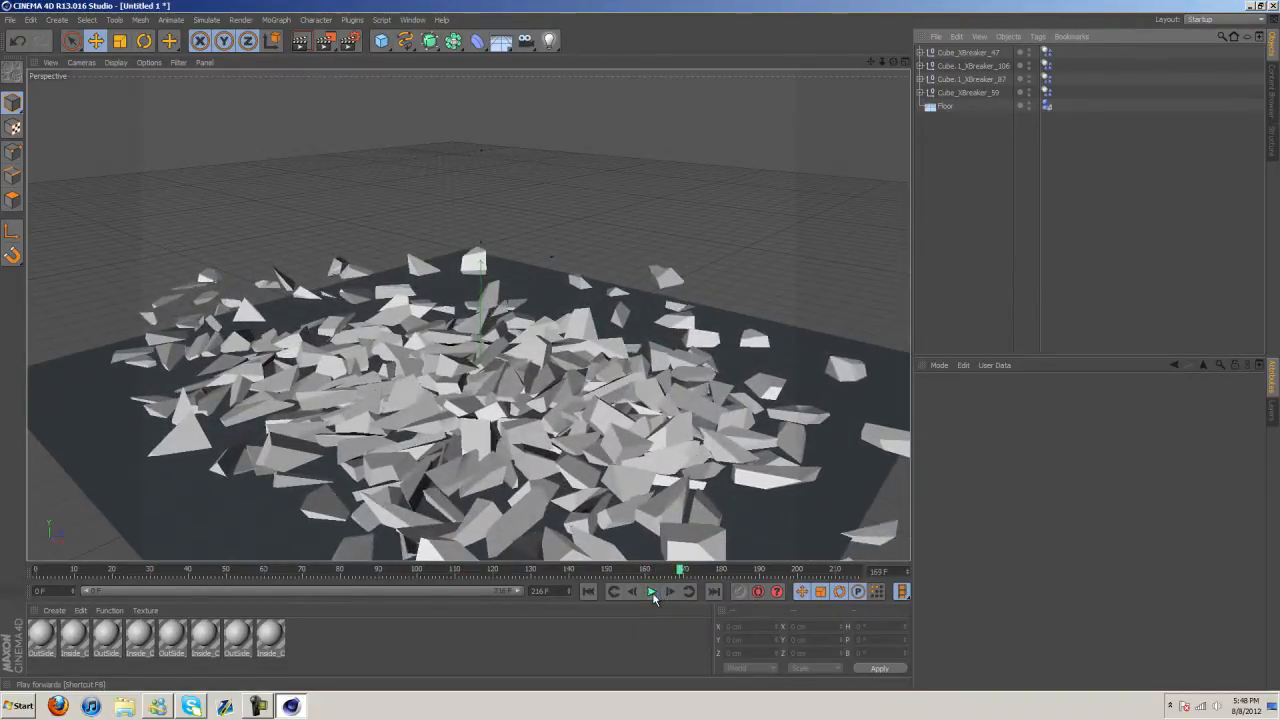
{"action": "left_click", "coordinate": [586, 592]}
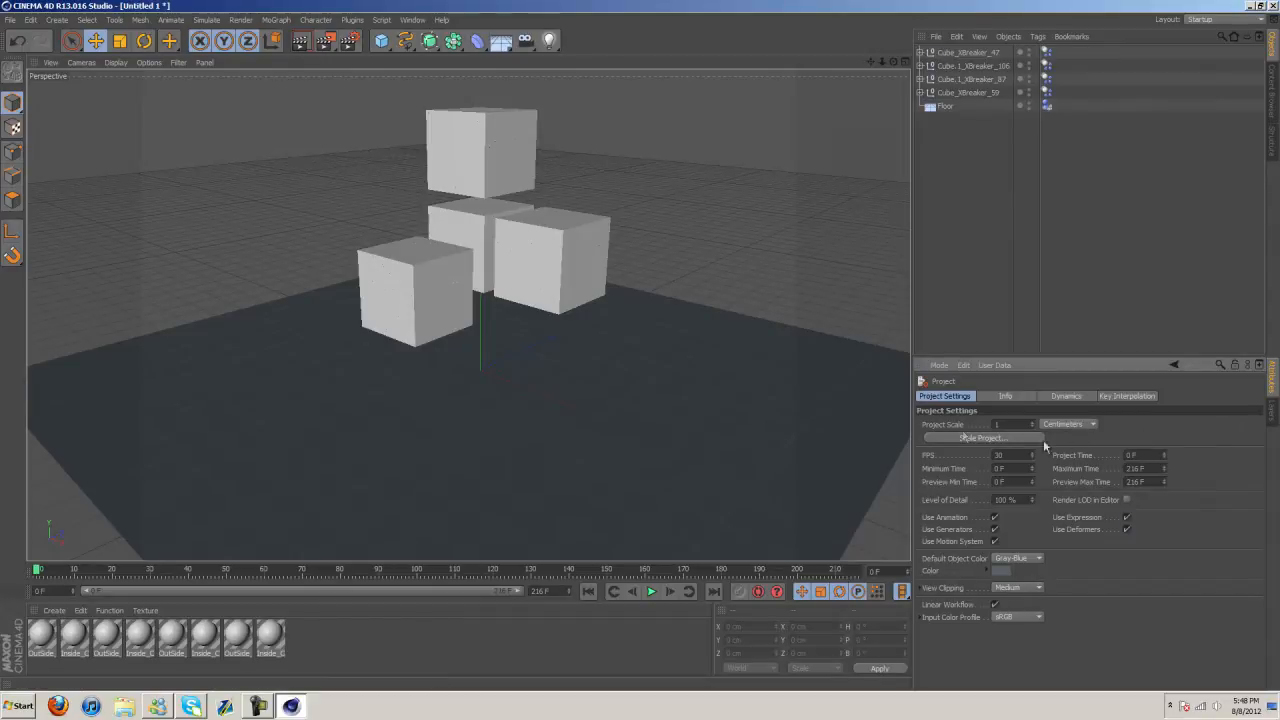
Bring up the project's Dynamics settings with the expert solver parameters.
{"action": "left_click", "coordinate": [1066, 396]}
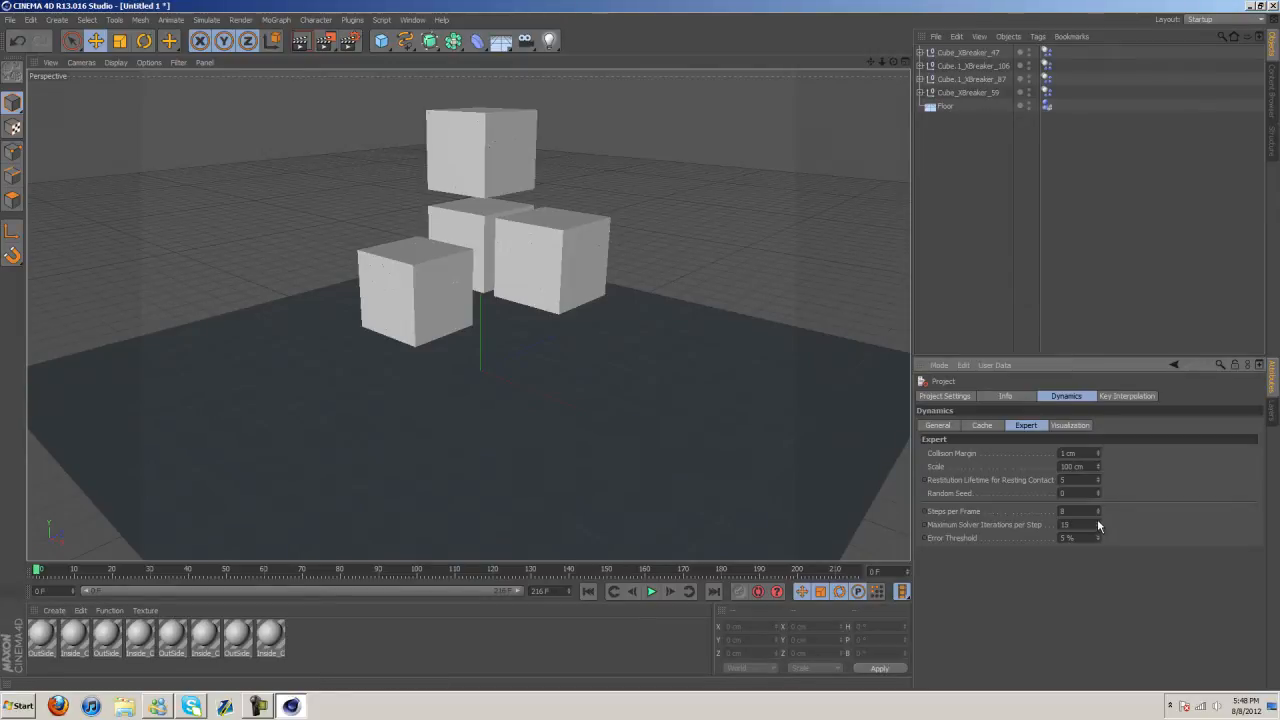
{"action": "left_click", "coordinate": [650, 592]}
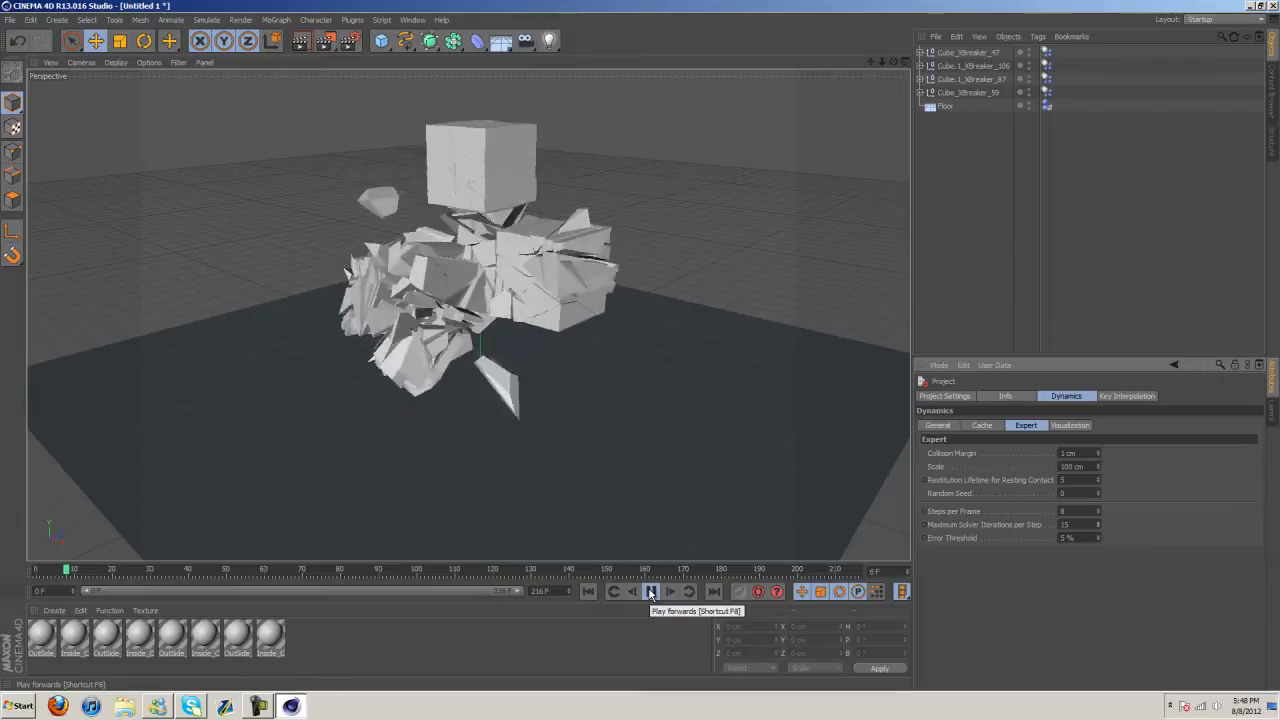
{"action": "left_click", "coordinate": [652, 592]}
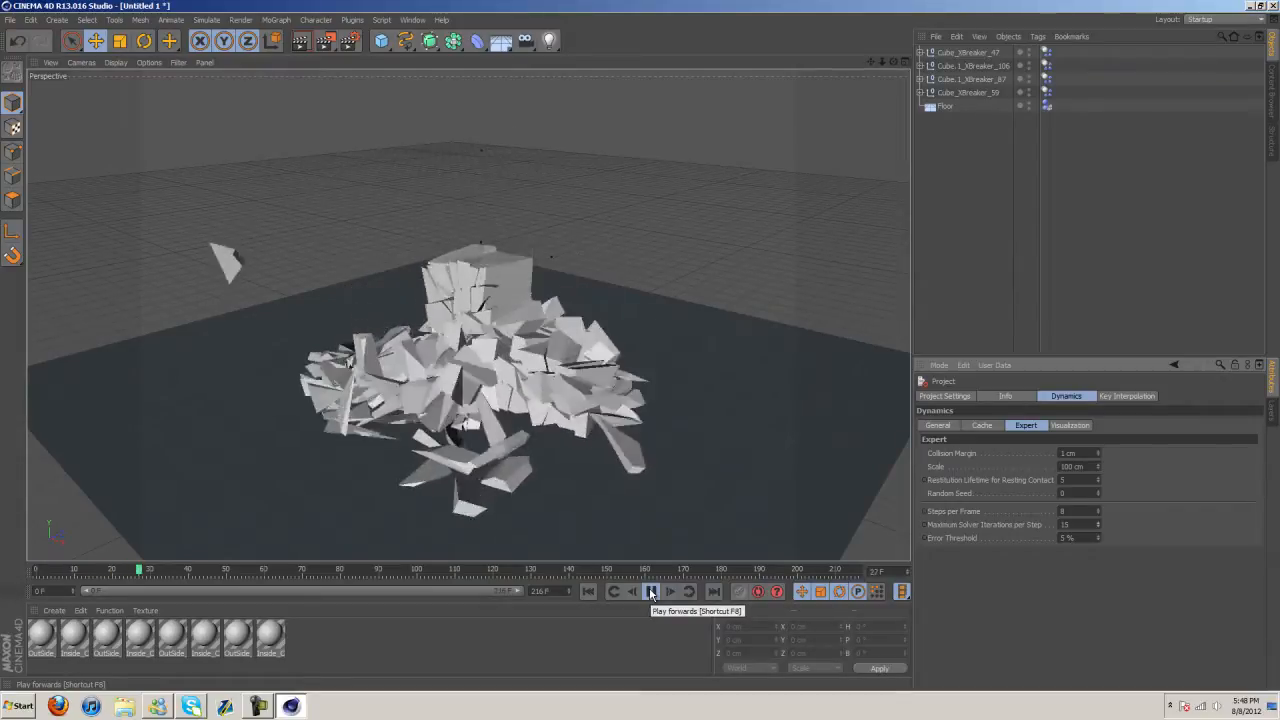
{"action": "left_click", "coordinate": [650, 592]}
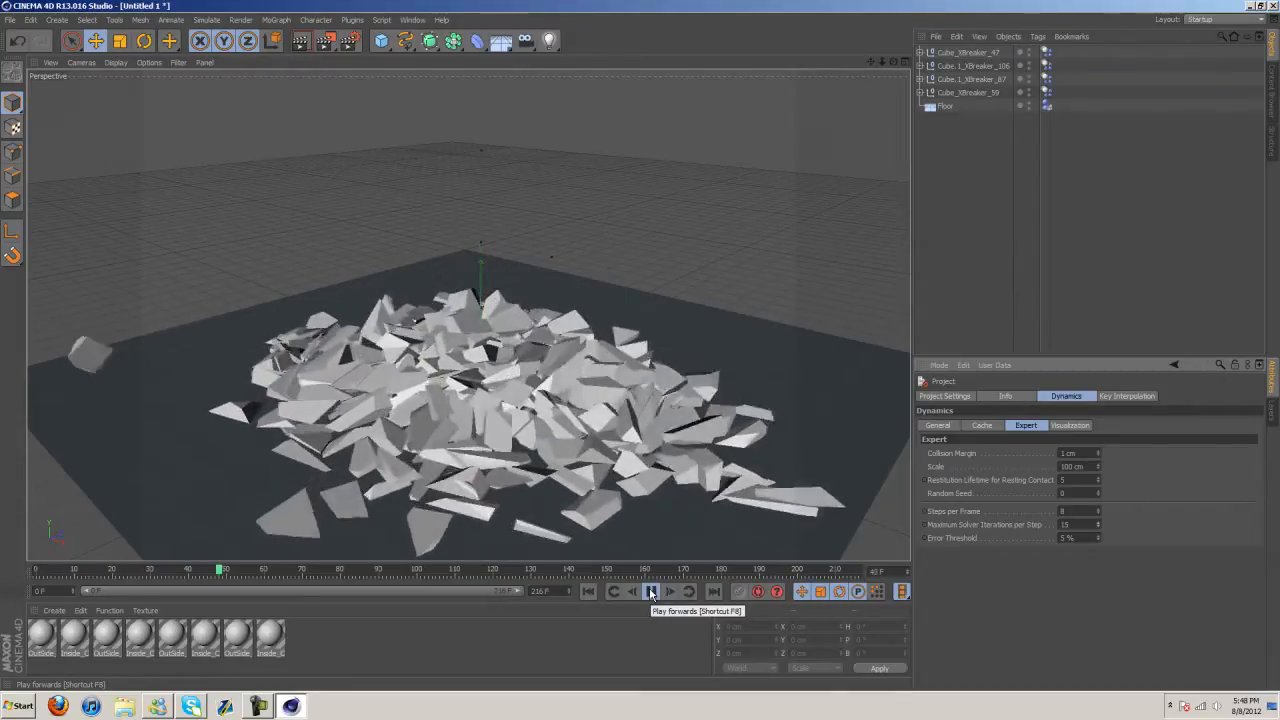
{"action": "left_click", "coordinate": [652, 592]}
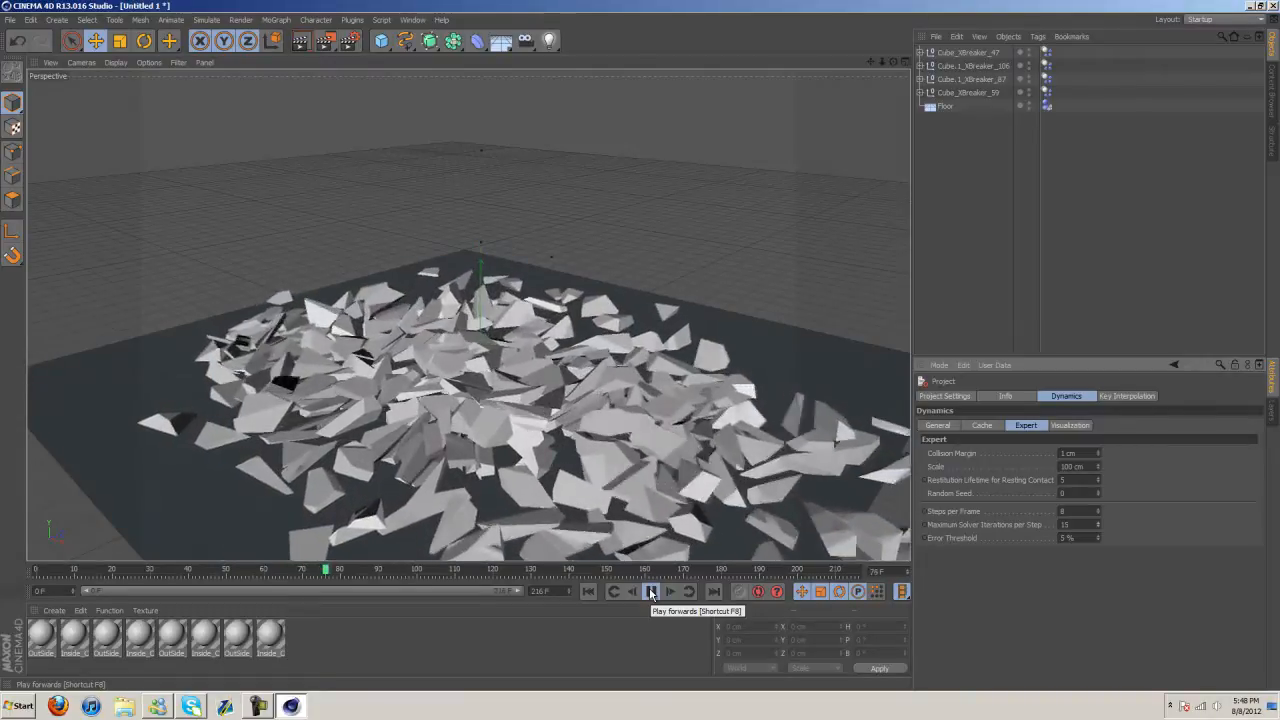
{"action": "left_click", "coordinate": [650, 592]}
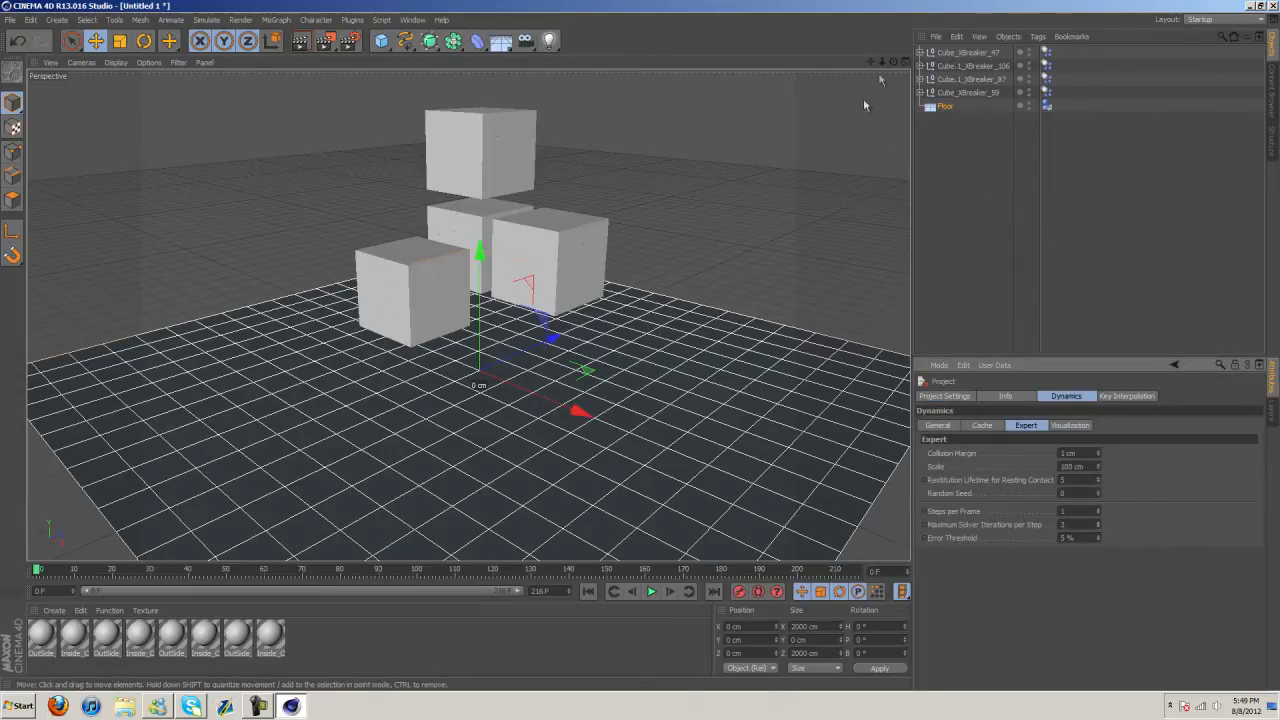
{"action": "left_click", "coordinate": [646, 592]}
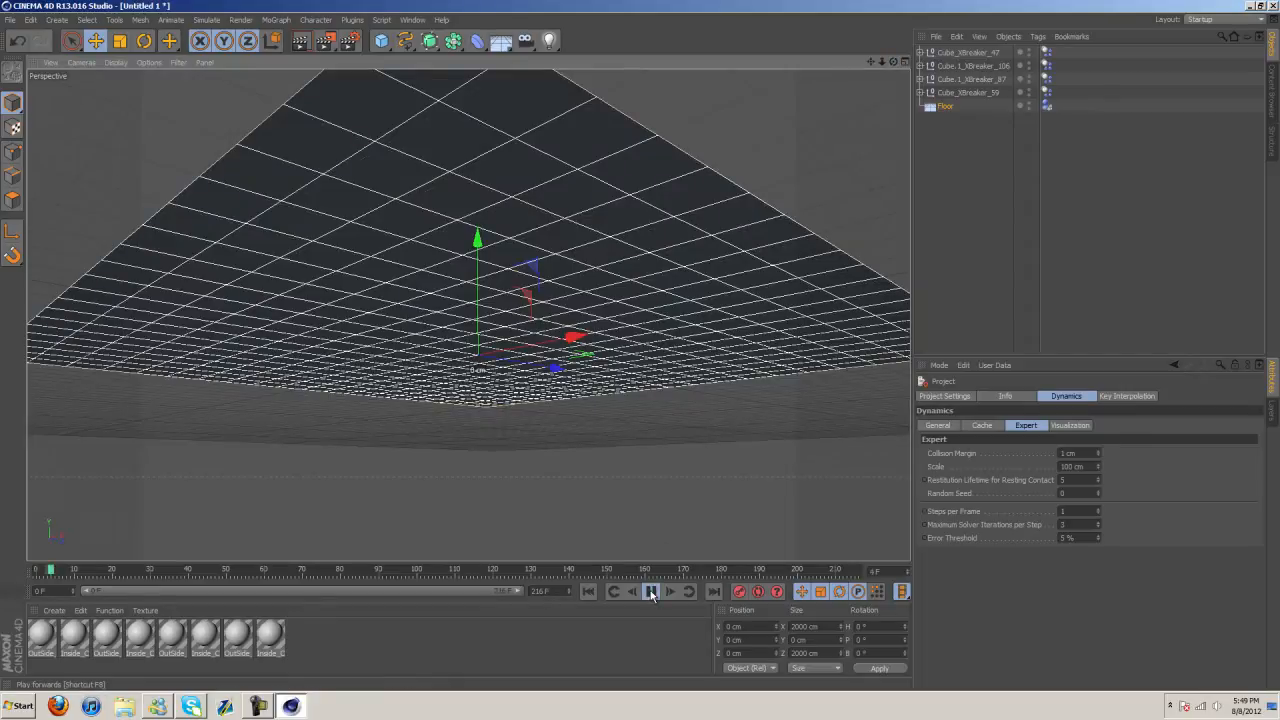
{"action": "left_click", "coordinate": [652, 592]}
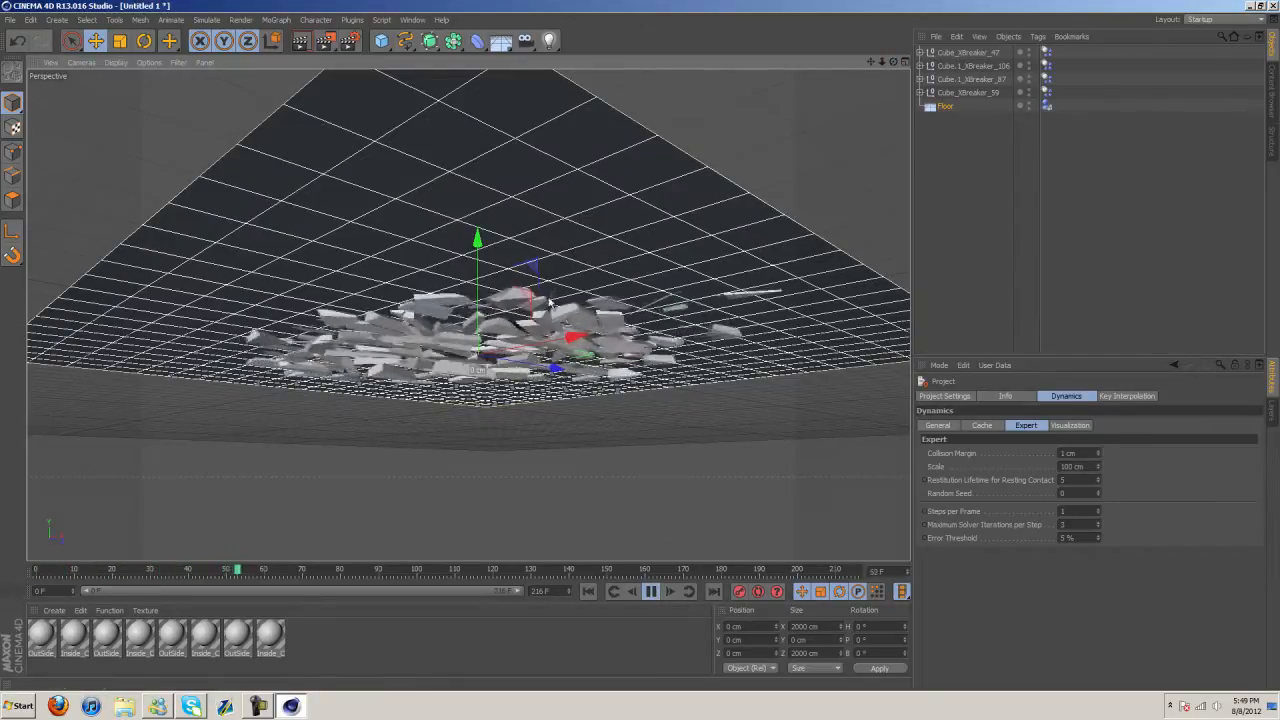
{"action": "left_click", "coordinate": [646, 592]}
{"action": "type", "text": "15"}
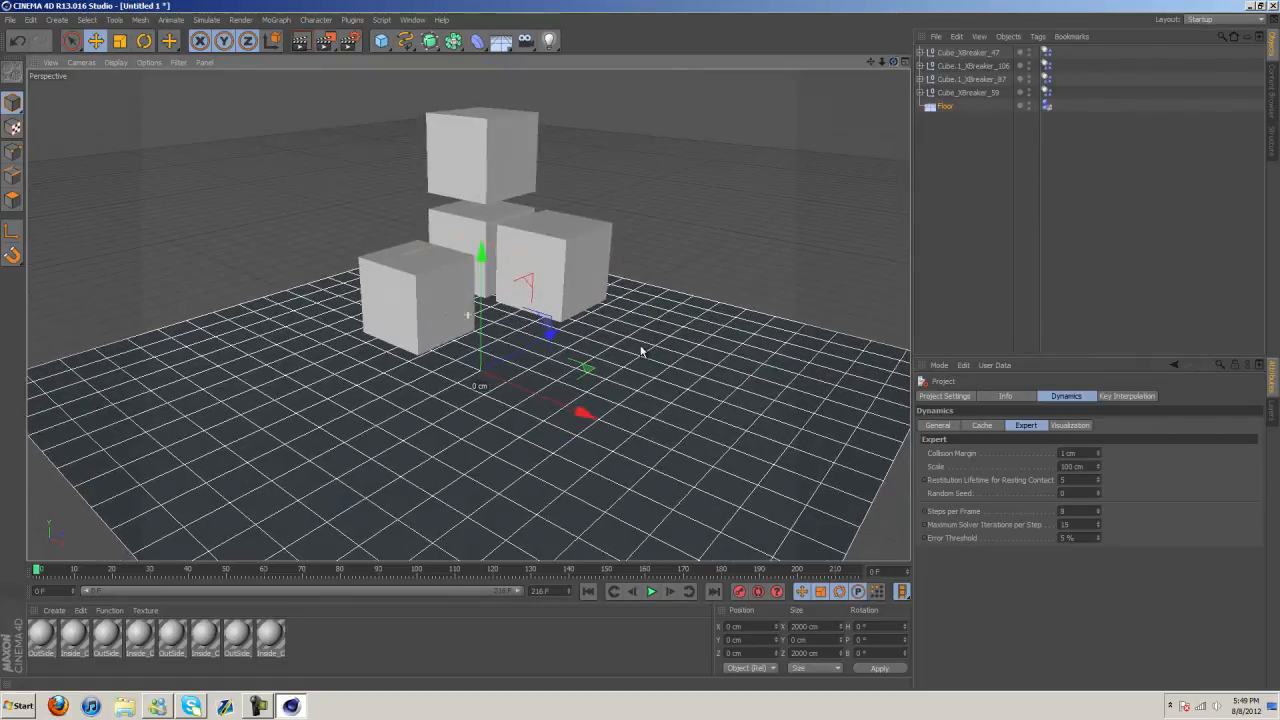
Replay the shatter so the cubes collapse into a fragment pile.
{"action": "left_click", "coordinate": [650, 592]}
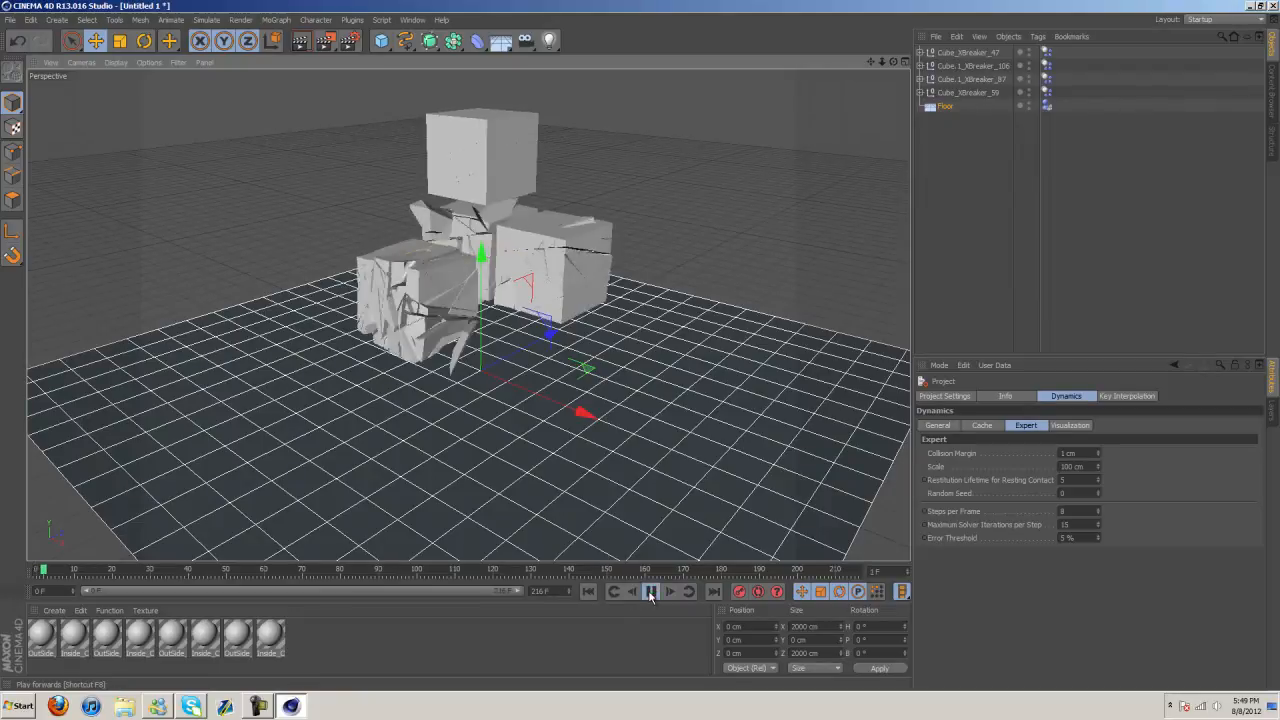
{"action": "left_click", "coordinate": [650, 592]}
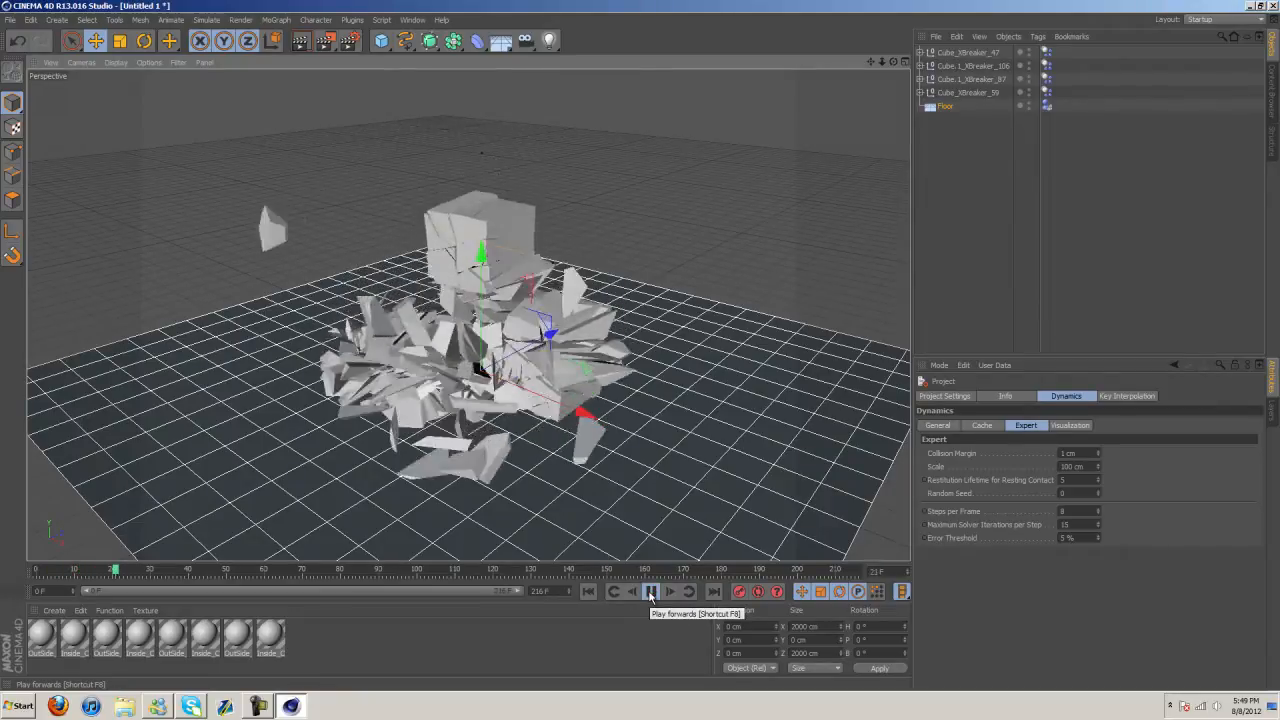
{"action": "left_click", "coordinate": [648, 592]}
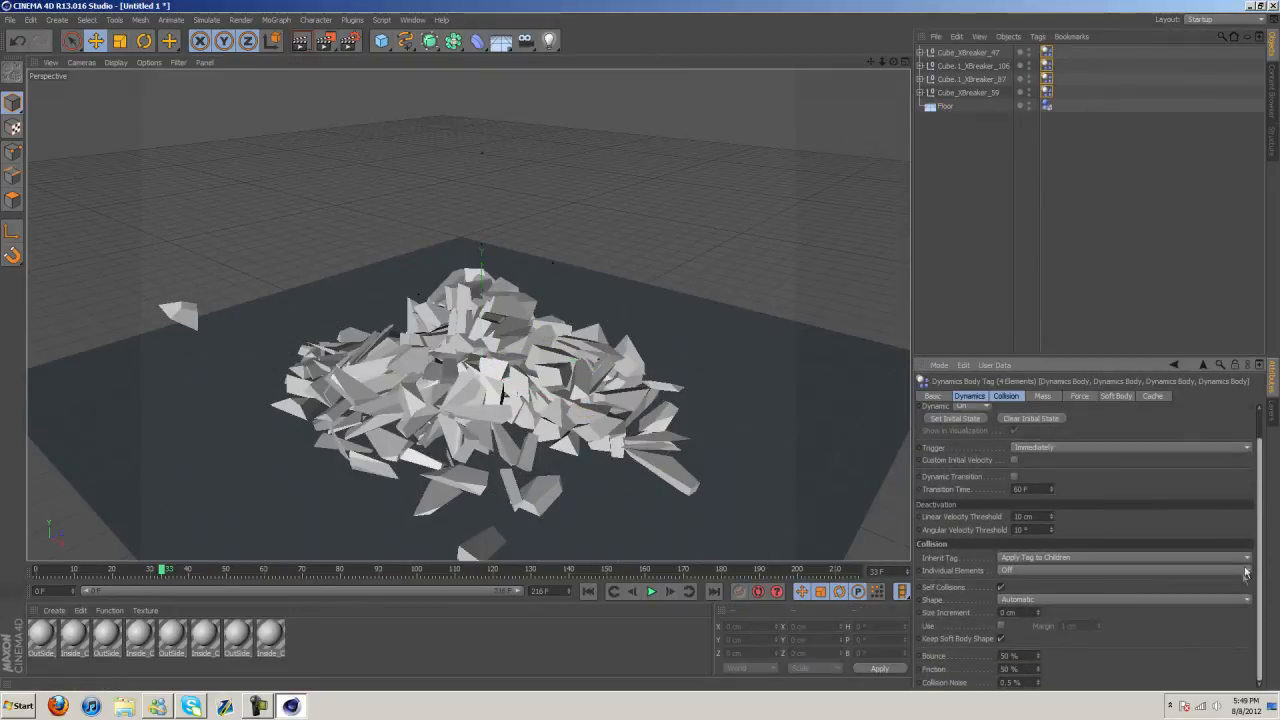
Switch the body tags' collision Shape from Automatic and replay until the fragments scatter and settle.
{"action": "left_click", "coordinate": [1244, 600]}
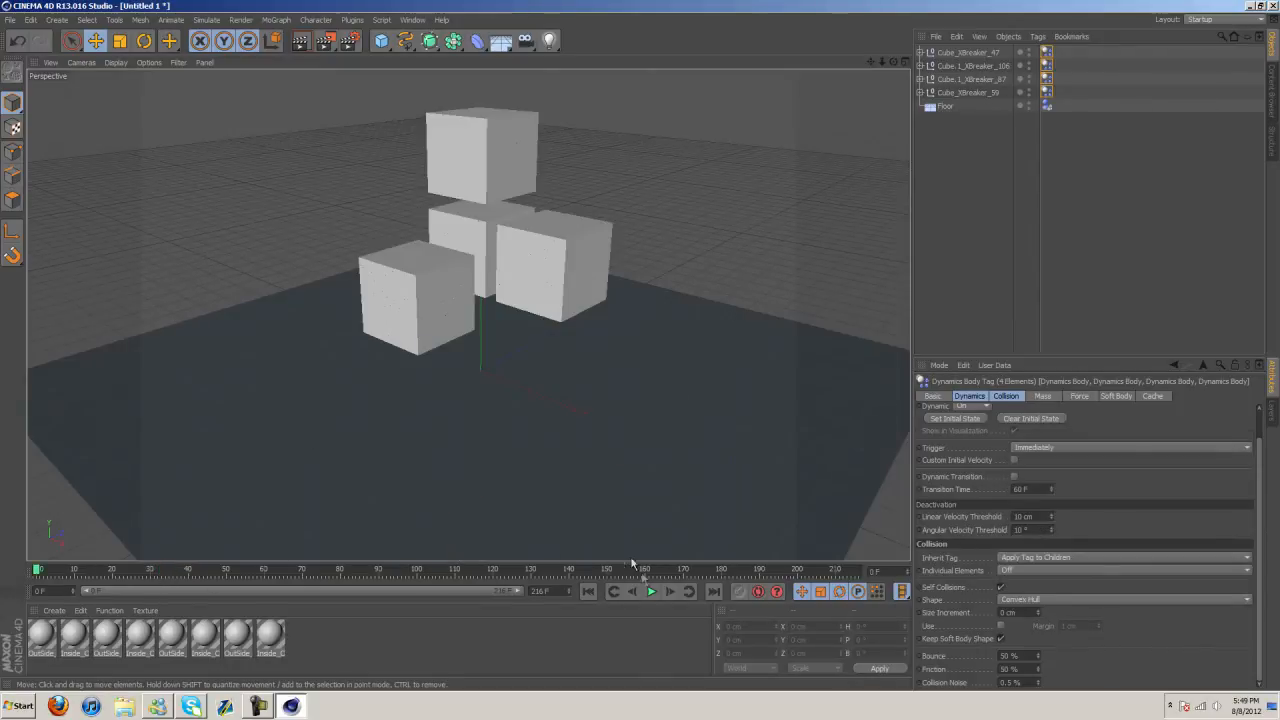
{"action": "left_click", "coordinate": [650, 592]}
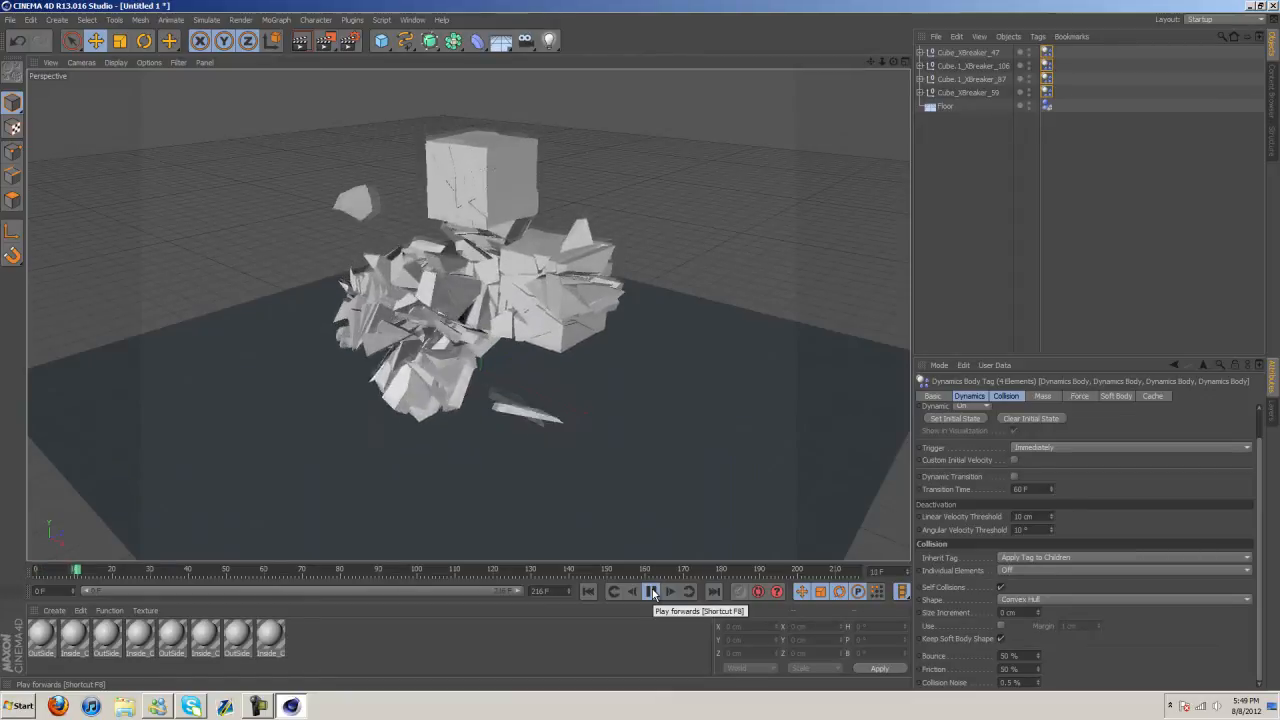
{"action": "left_click", "coordinate": [650, 592]}
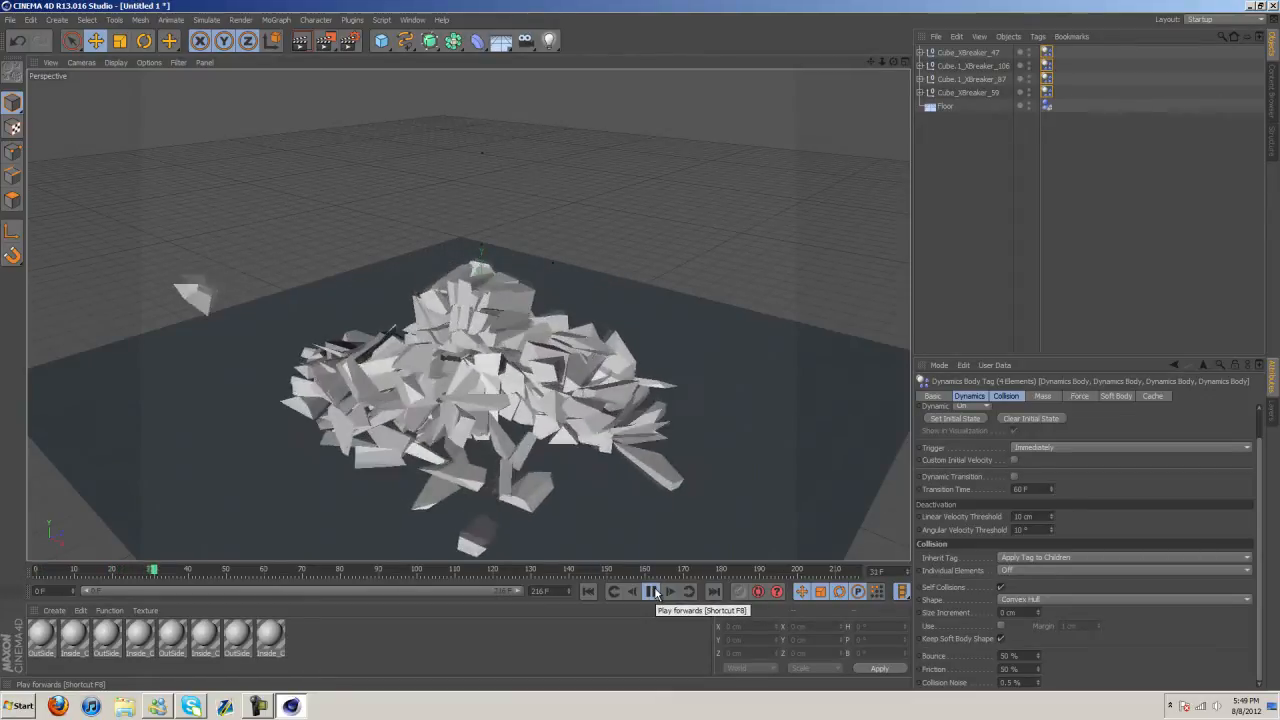
{"action": "left_click", "coordinate": [654, 596]}
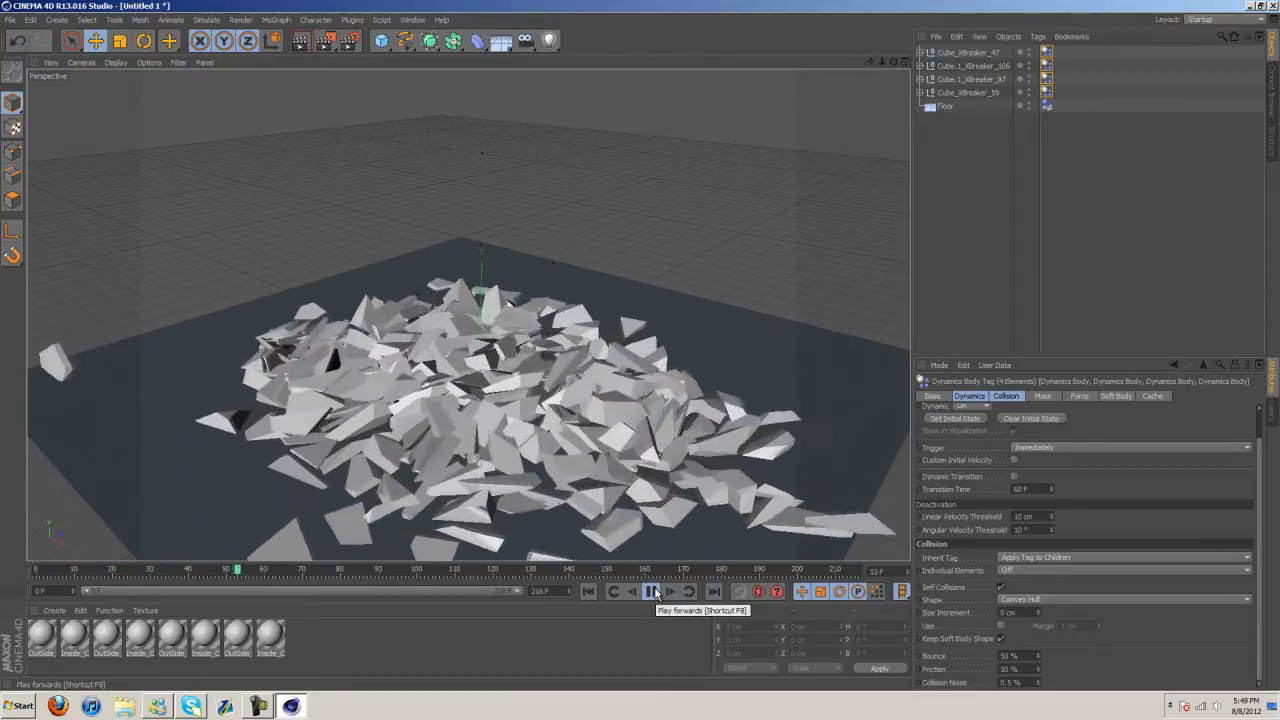
{"action": "left_click", "coordinate": [652, 592]}
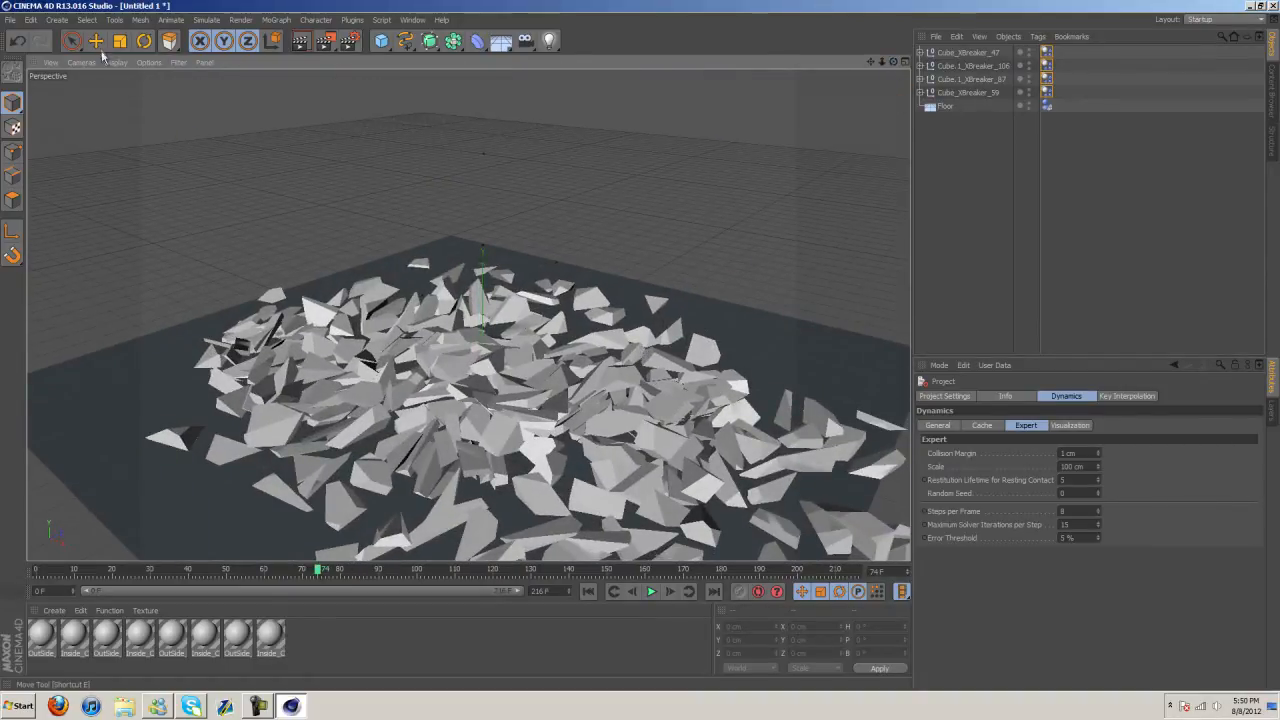
Return the timeline to frame 0 so the four intact cubes stand again.
{"action": "left_click", "coordinate": [92, 40]}
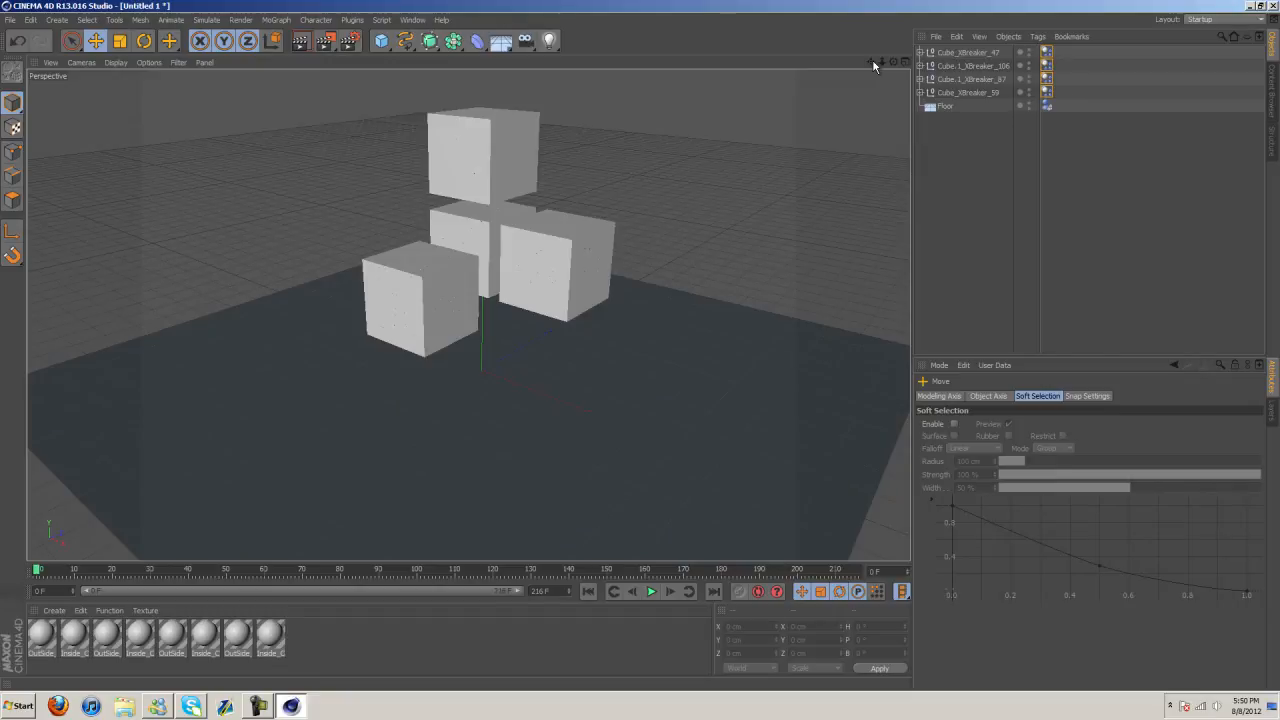
{"action": "mouse_move", "coordinate": [816, 84]}
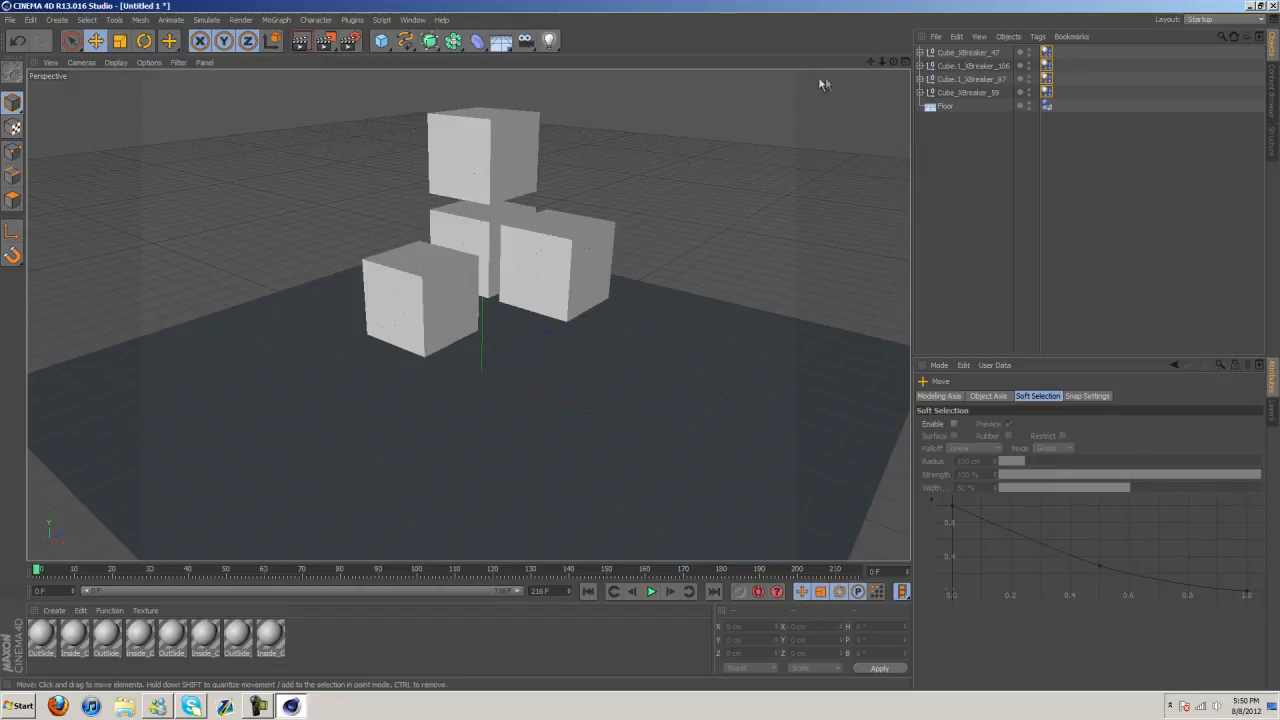